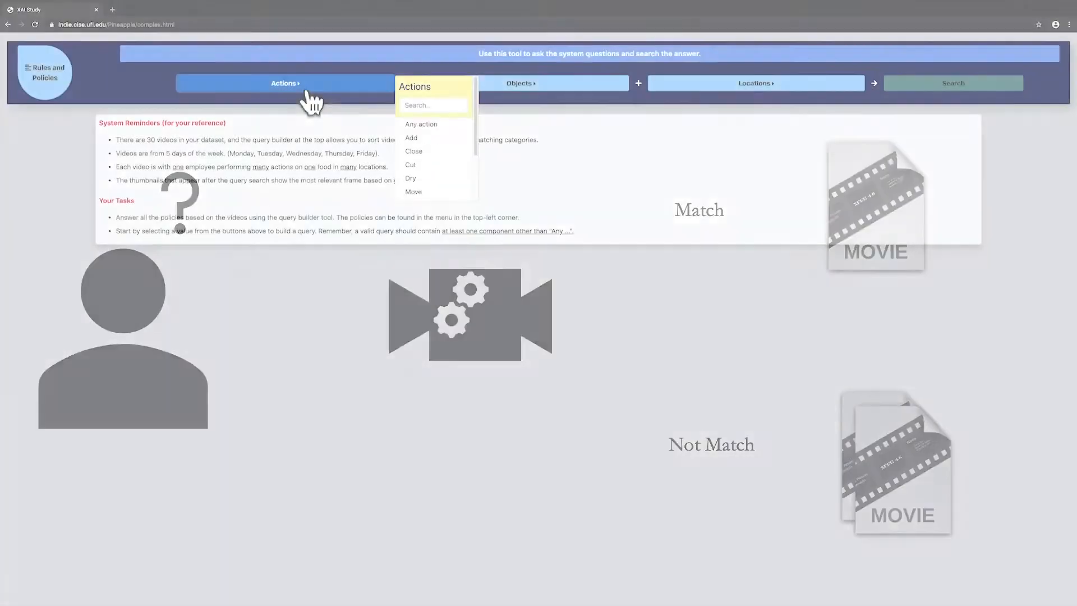
# Query Cut with Green beans in Any location, returning 3 matching and 27 non-matching videos.
pyautogui.click(410, 165)
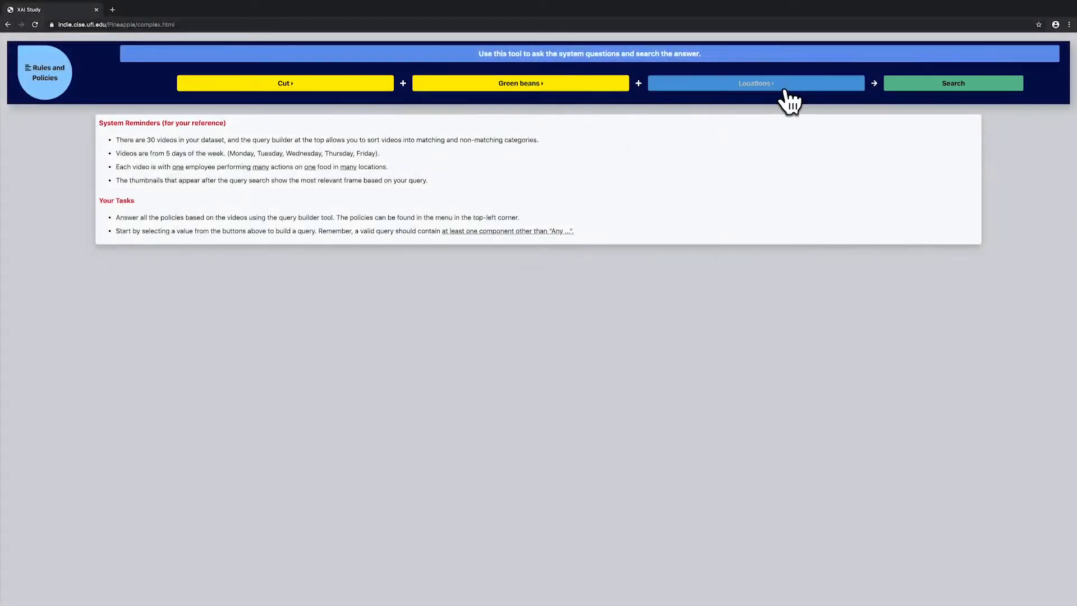
pyautogui.click(756, 83)
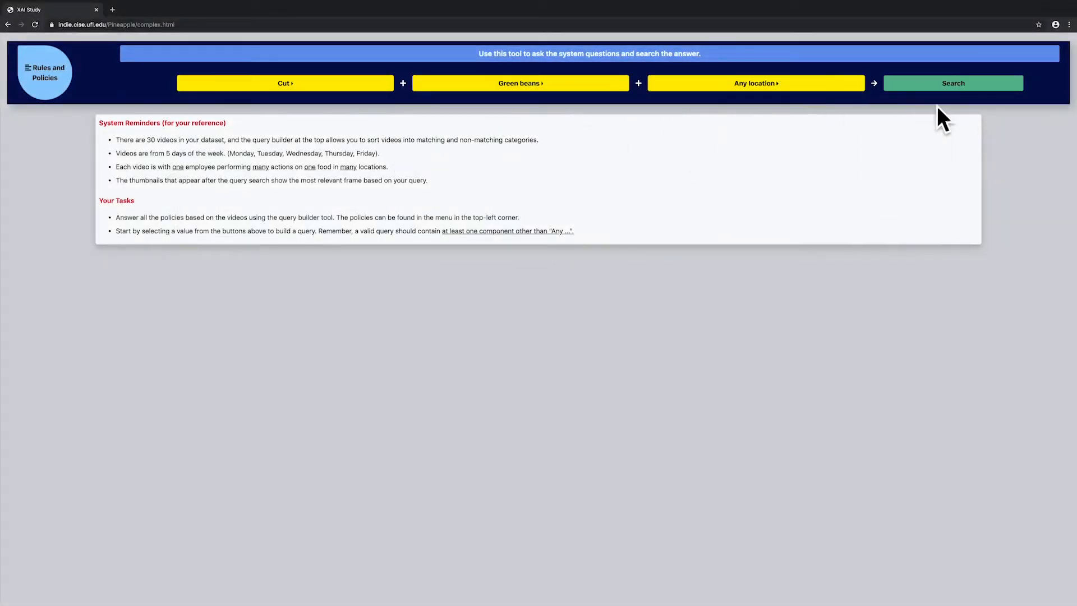
pyautogui.click(952, 83)
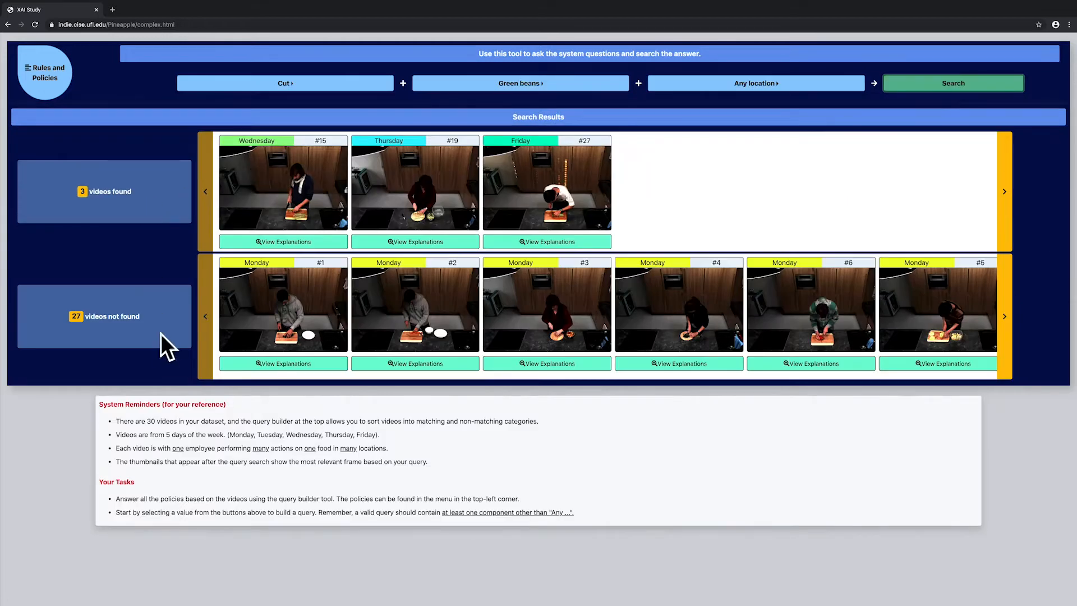